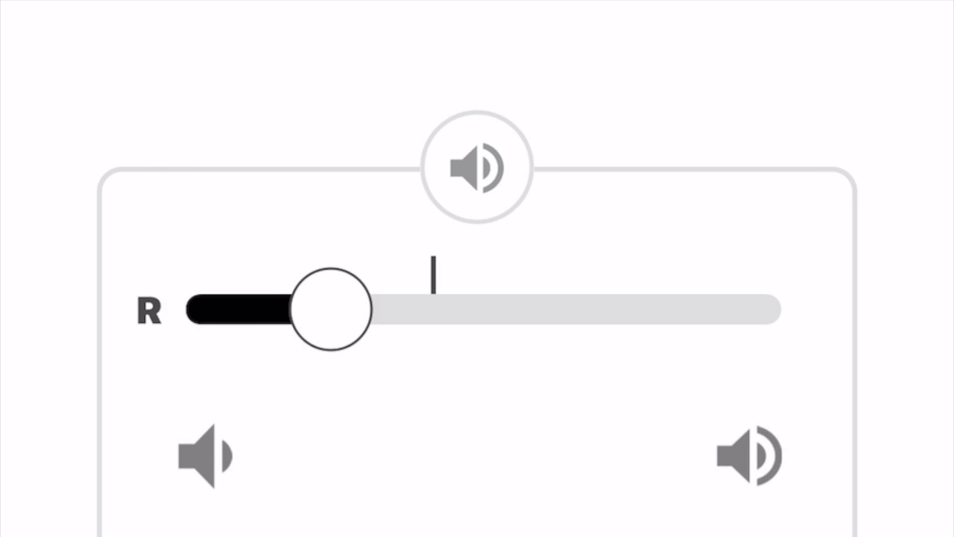
- Set both the right and left hearing aid volume sliders to the centre default mark
{"action": "left_click_drag", "start_coordinate": [328, 309], "coordinate": [627, 309]}
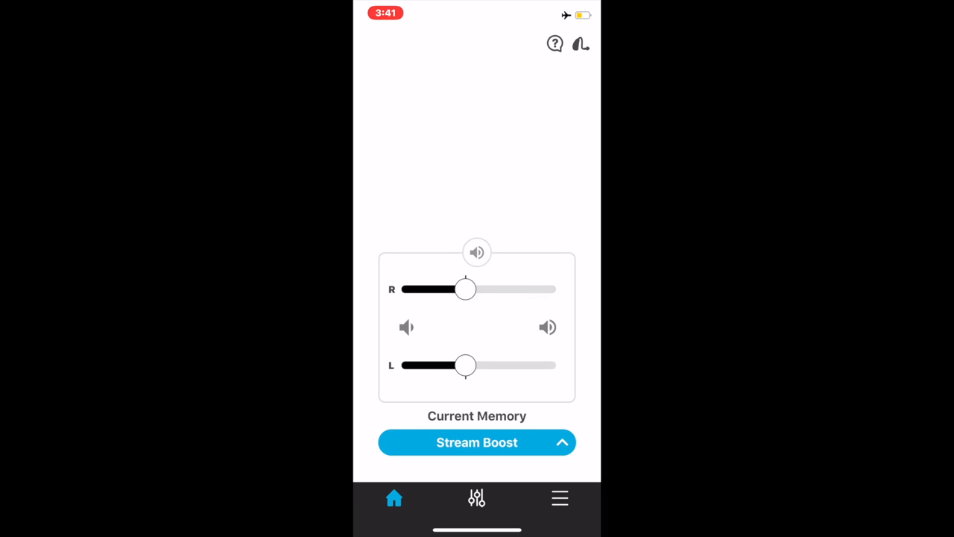
{"action": "left_click_drag", "start_coordinate": [465, 290], "coordinate": [505, 289]}
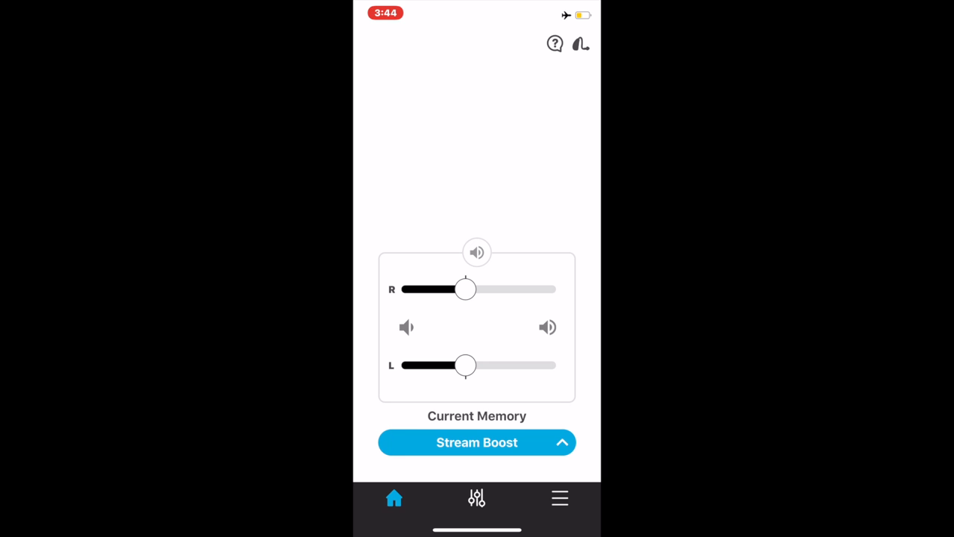
{"action": "left_click", "coordinate": [476, 252]}
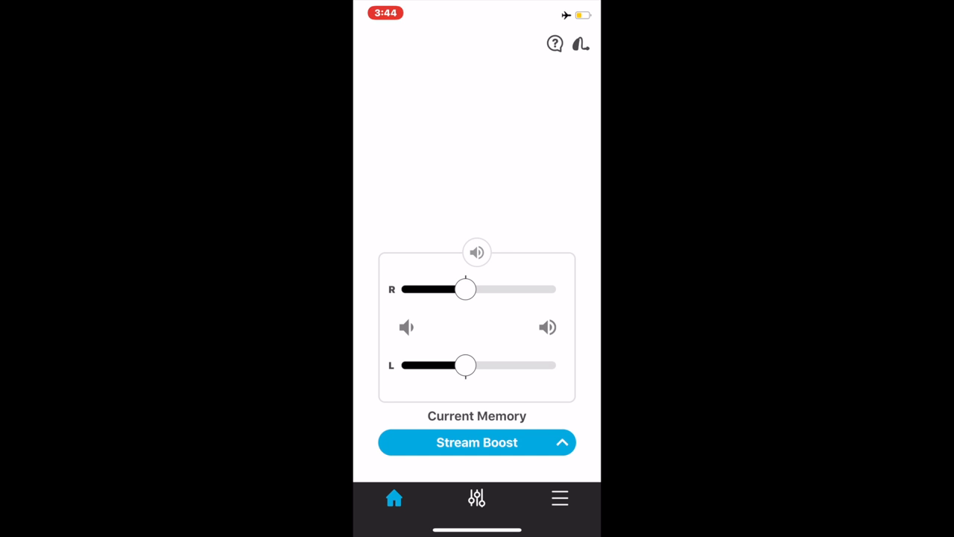
- Show the Equalizer with Low, Mid, High and Ultra bands all at 0
{"action": "left_click", "coordinate": [476, 442]}
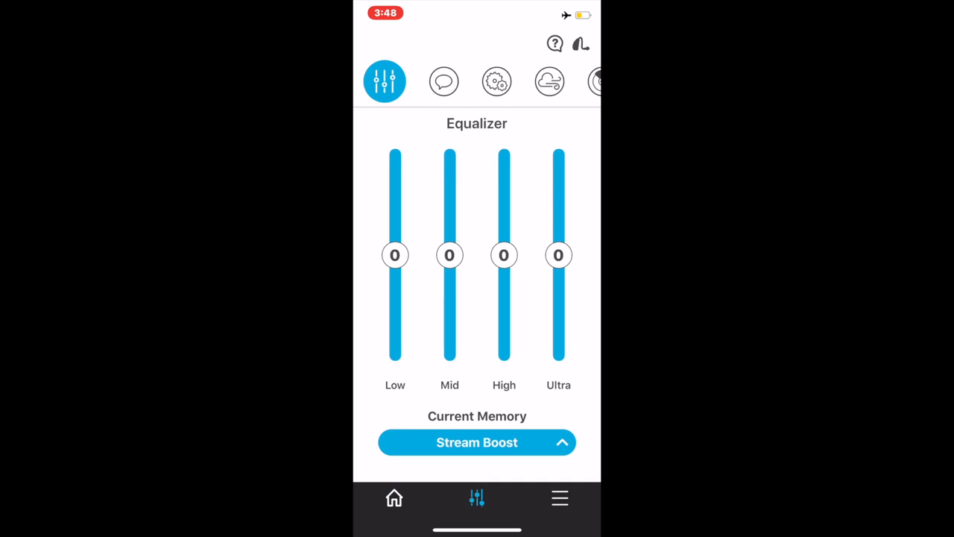
- Lower the High equalizer band to -3 and move to the Use in Speech page
{"action": "left_click_drag", "start_coordinate": [504, 255], "coordinate": [504, 283]}
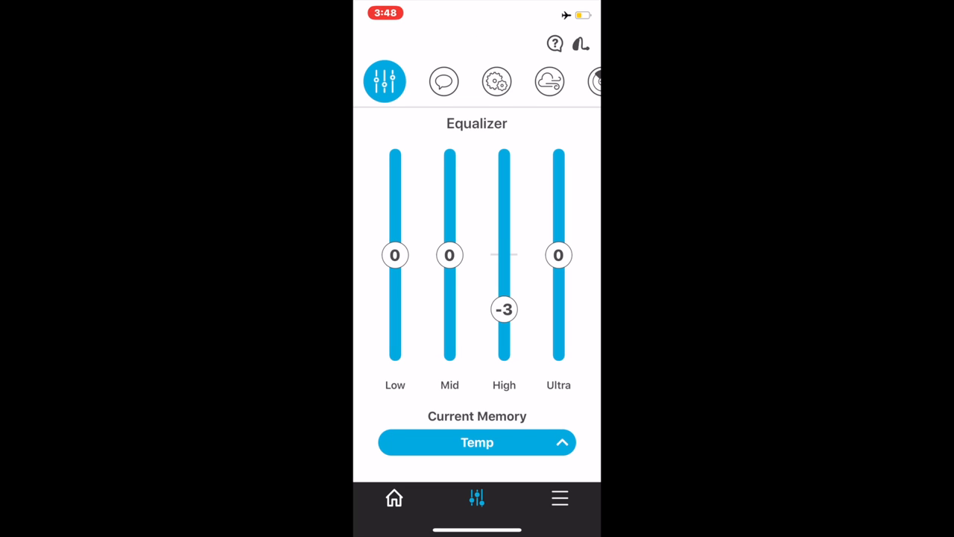
{"action": "left_click_drag", "start_coordinate": [559, 255], "coordinate": [558, 309]}
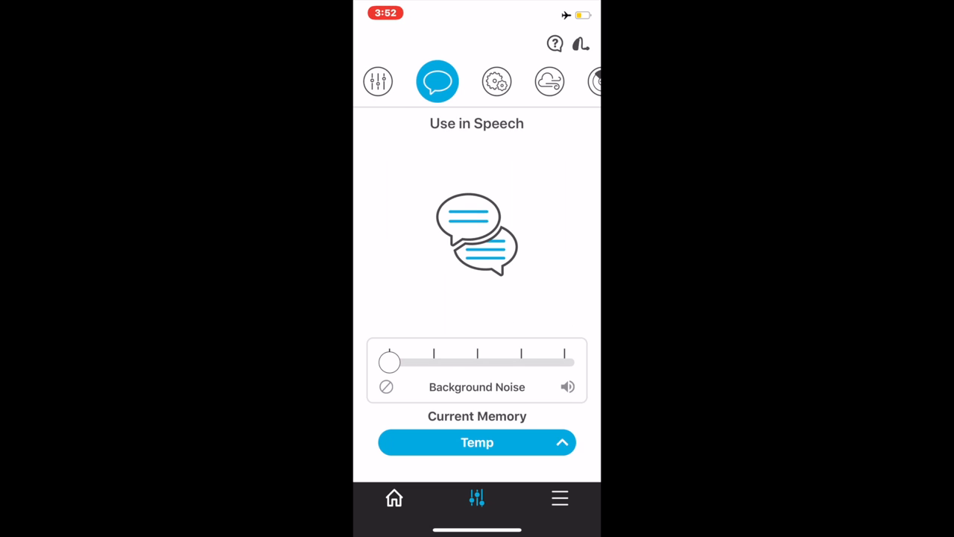
- Push the Use in Speech Background Noise to maximum, then bring up Use in Noise settings
{"action": "left_click_drag", "start_coordinate": [389, 363], "coordinate": [477, 362]}
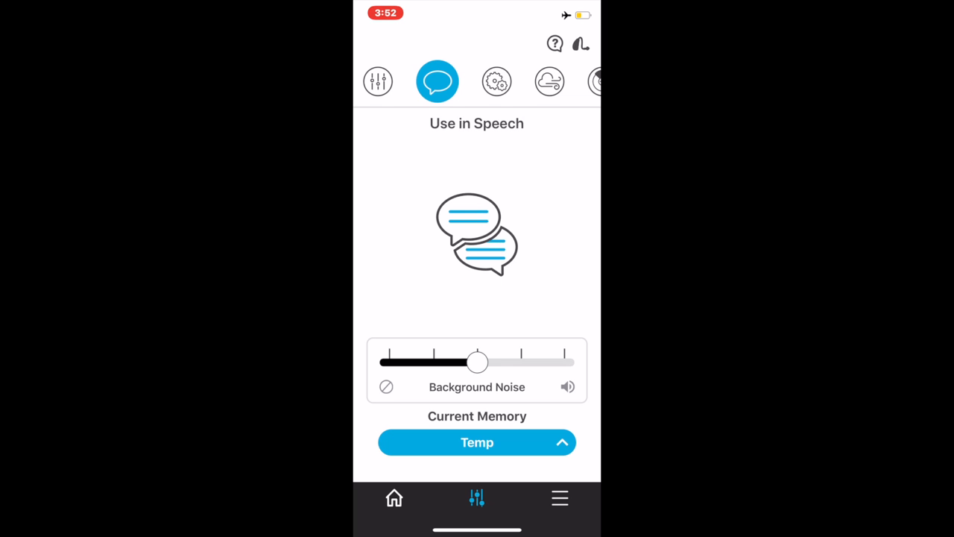
{"action": "left_click_drag", "start_coordinate": [477, 362], "coordinate": [565, 362]}
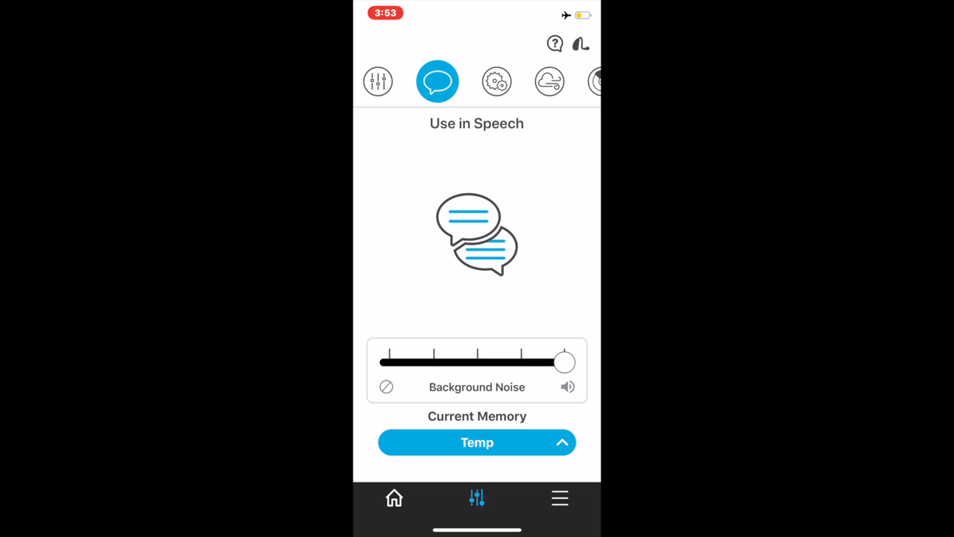
{"action": "left_click", "coordinate": [491, 82]}
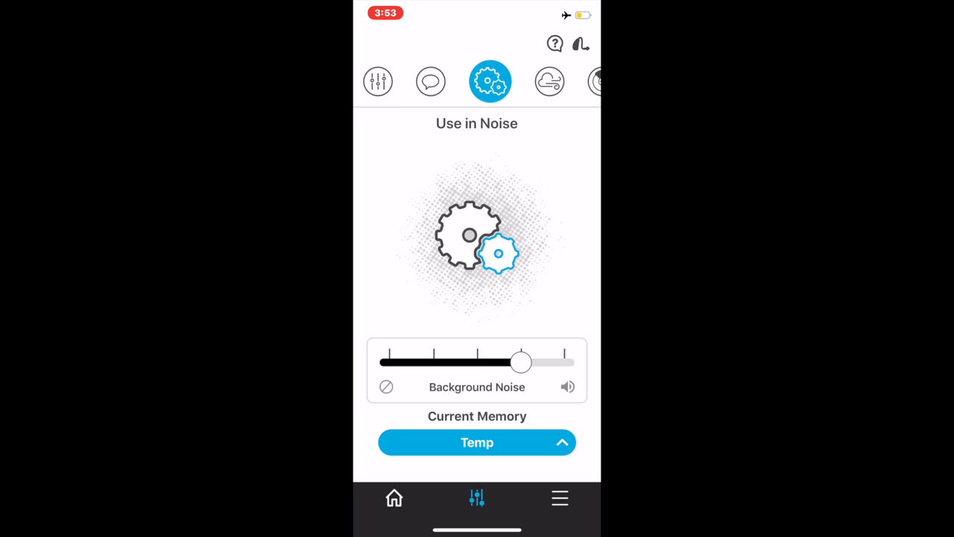
- Raise the Background Noise slider toward maximum, then bring up Use in Wind settings
{"action": "left_click_drag", "start_coordinate": [521, 362], "coordinate": [564, 363]}
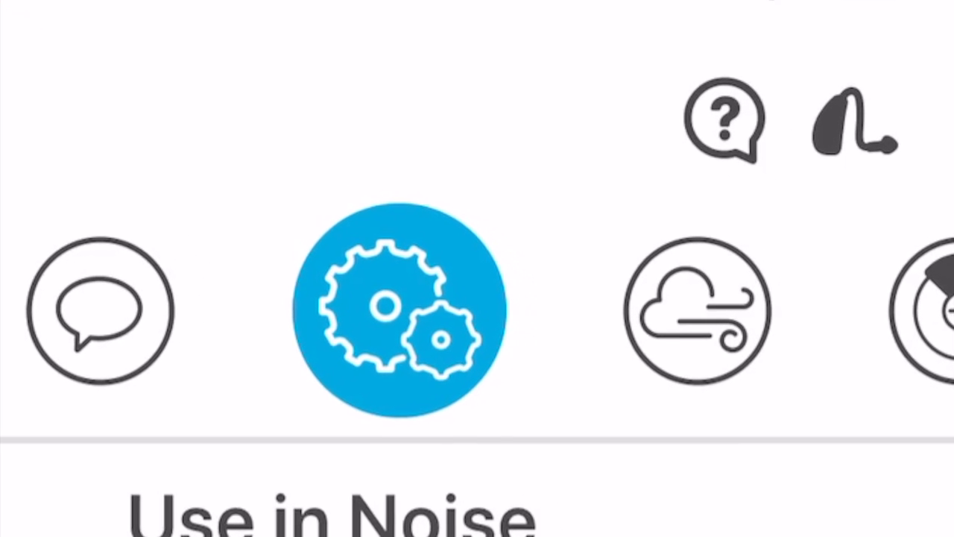
{"action": "left_click", "coordinate": [543, 81]}
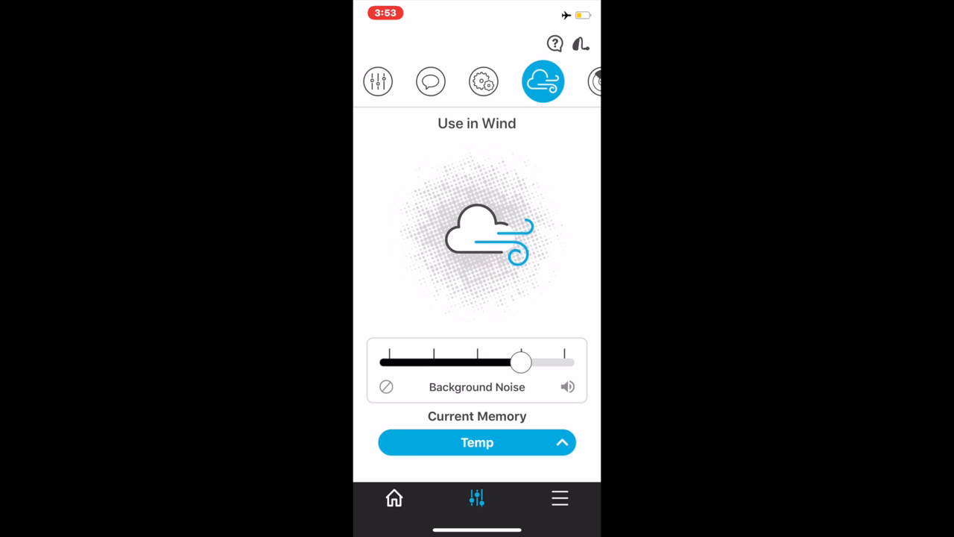
- Set the Use in Wind Background Noise to maximum and move to Microphone Direction
{"action": "left_click_drag", "start_coordinate": [521, 361], "coordinate": [564, 361]}
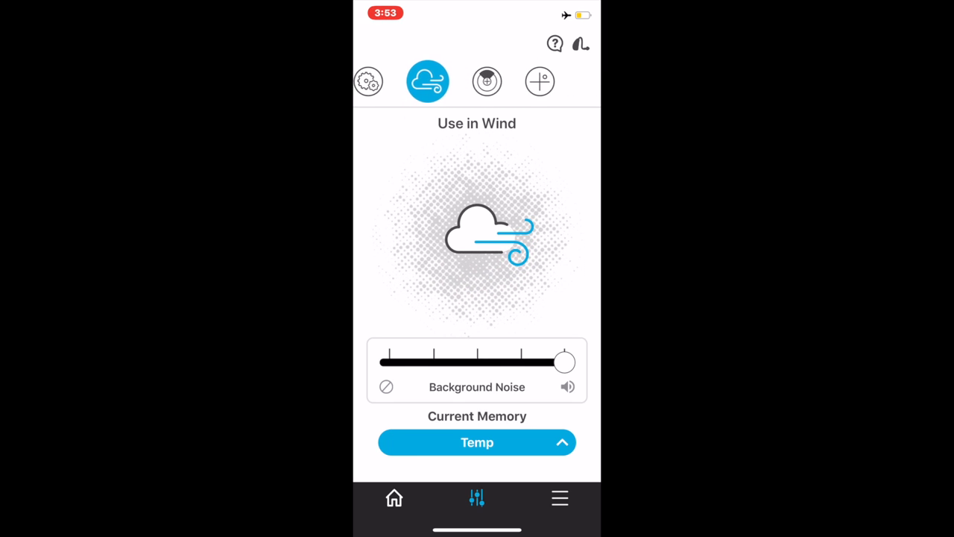
{"action": "left_click", "coordinate": [486, 80]}
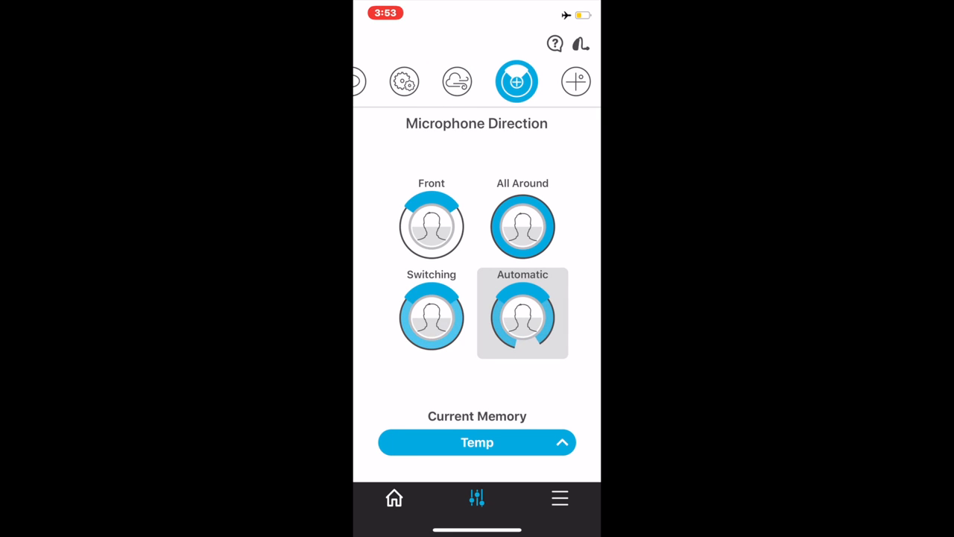
- Go back to the Home volume tab, where Stream Boost is current memory
{"action": "left_click", "coordinate": [431, 224]}
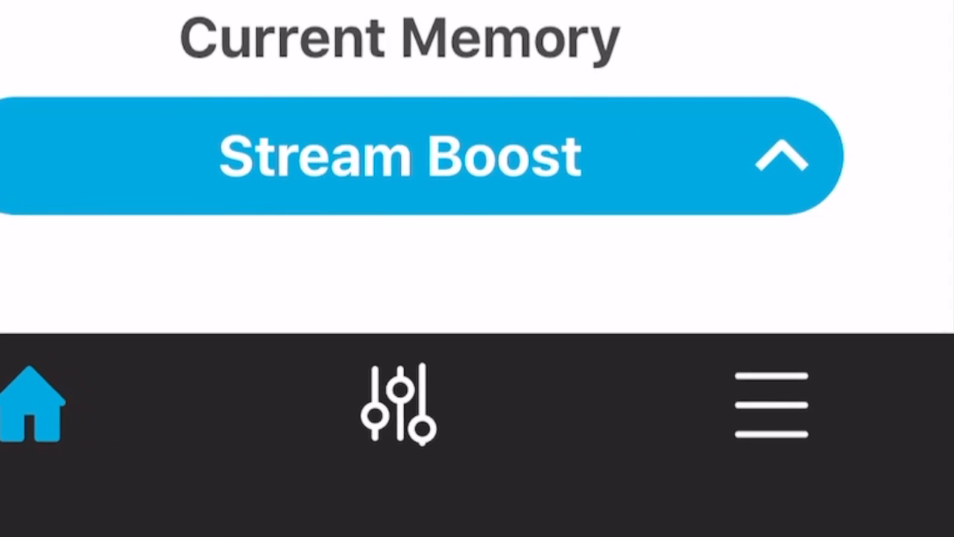
- Bring up the Find My Hearing Aids map from the app features menu
{"action": "left_click", "coordinate": [771, 405]}
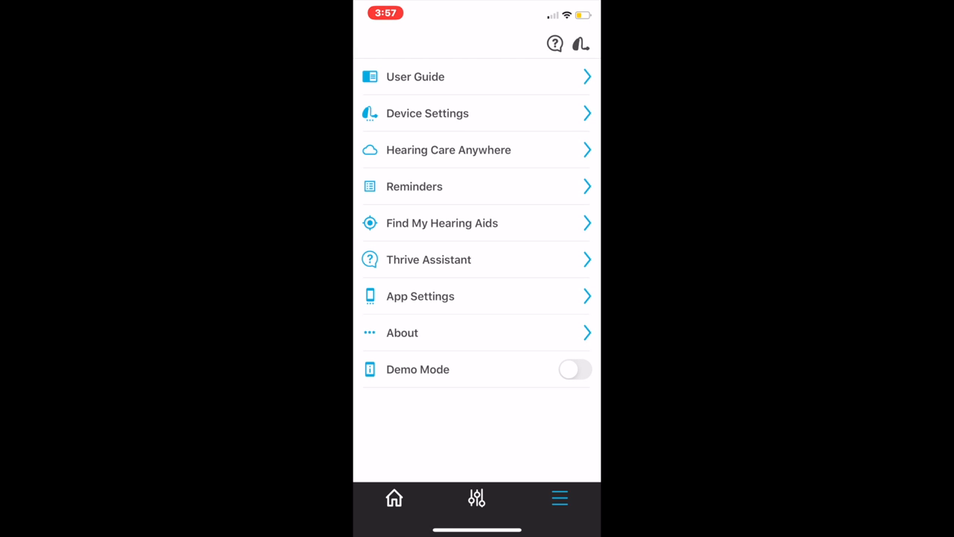
{"action": "left_click", "coordinate": [442, 222]}
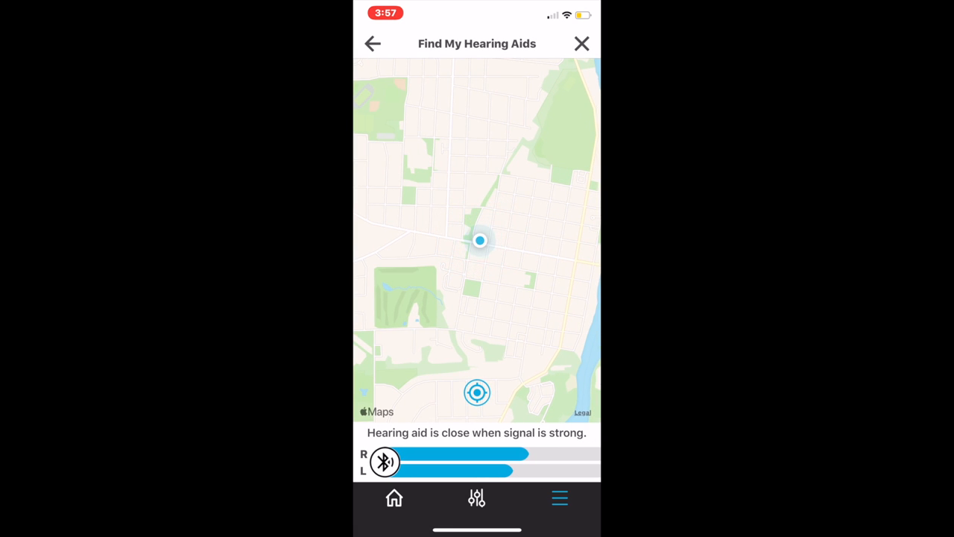